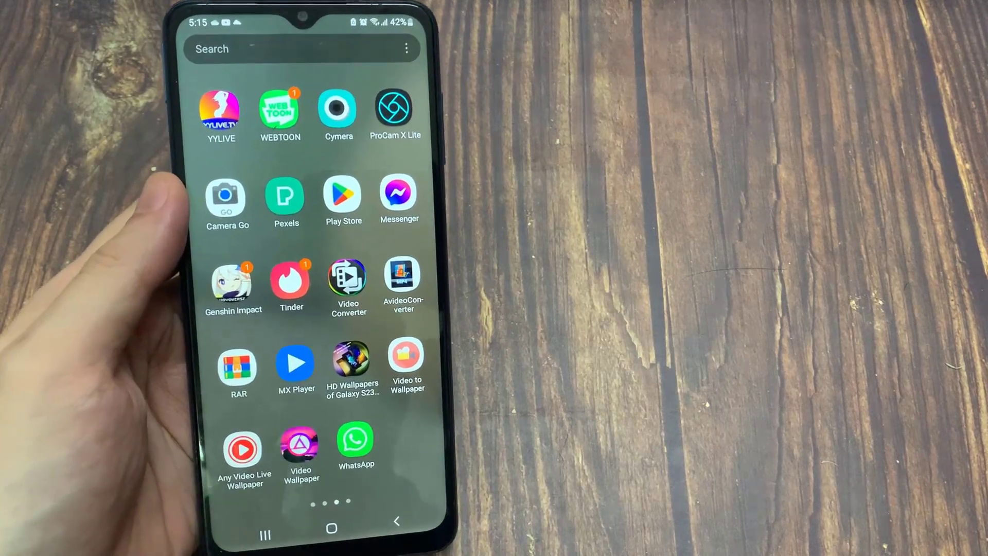
- Launch WhatsApp from the home screen to reach the chat list
left_click(356, 437)
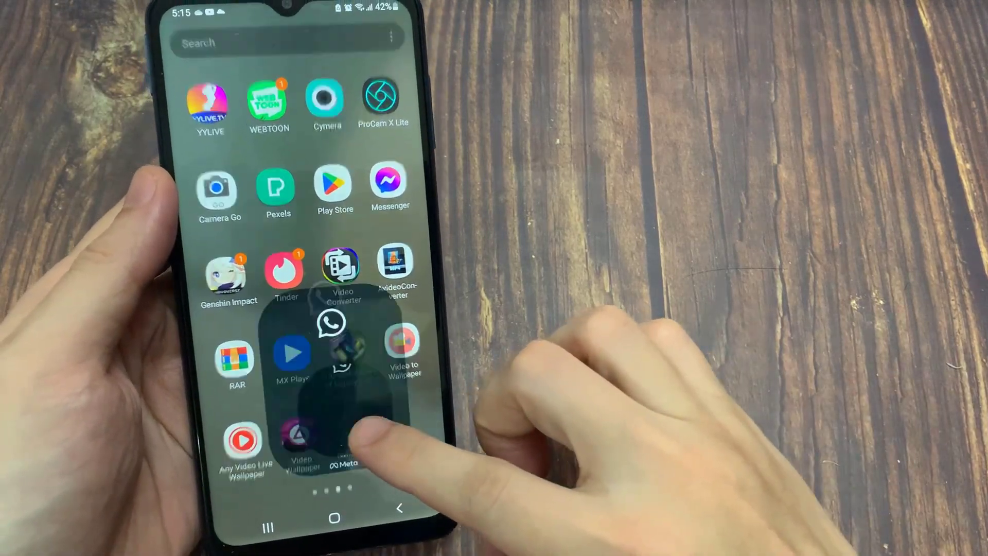
left_click(331, 324)
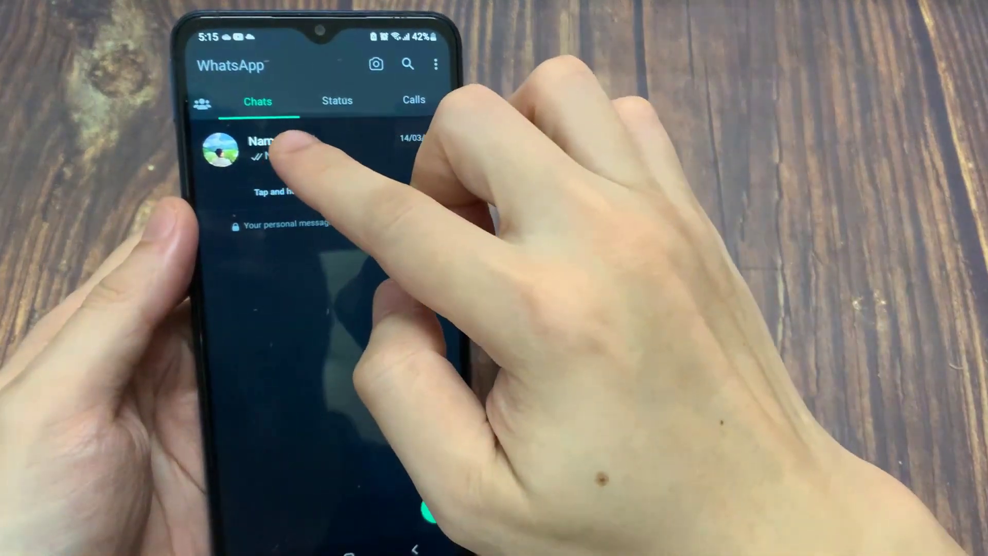
- Open the first contact's conversation from the Chats tab
left_click(264, 148)
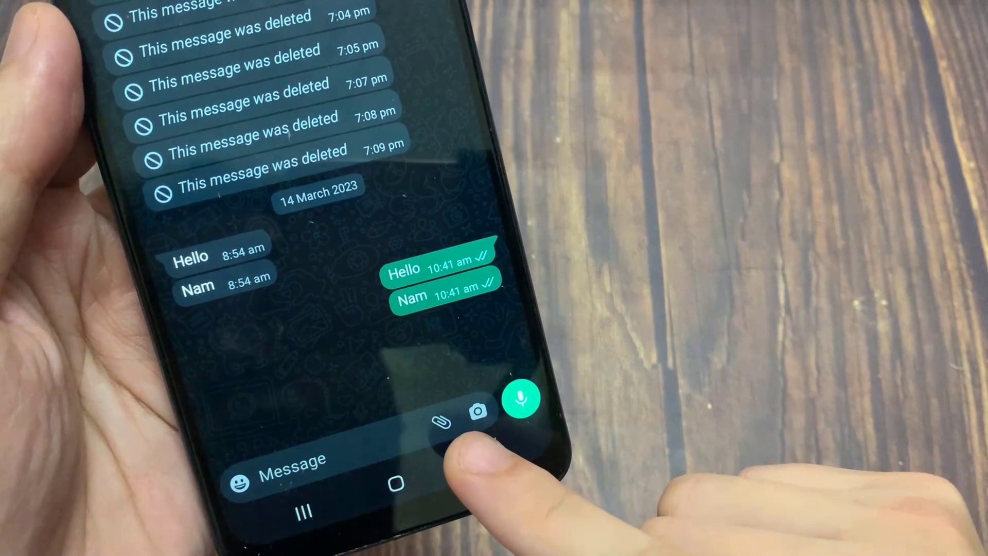
- Attach a document via the paperclip to open the file picker
left_click(441, 422)
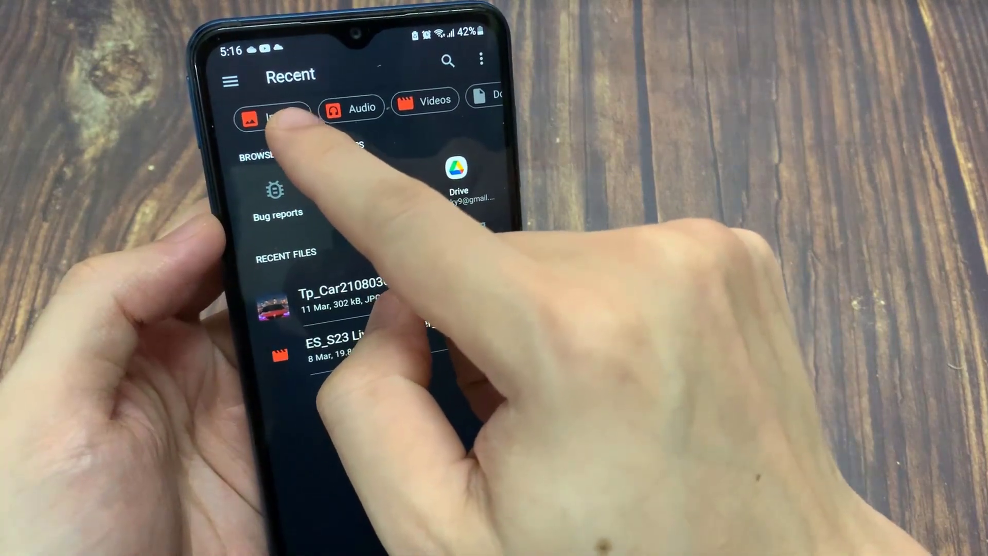
- Filter to Images and pick Tp_Car210803001.jpg to attach
left_click(272, 109)
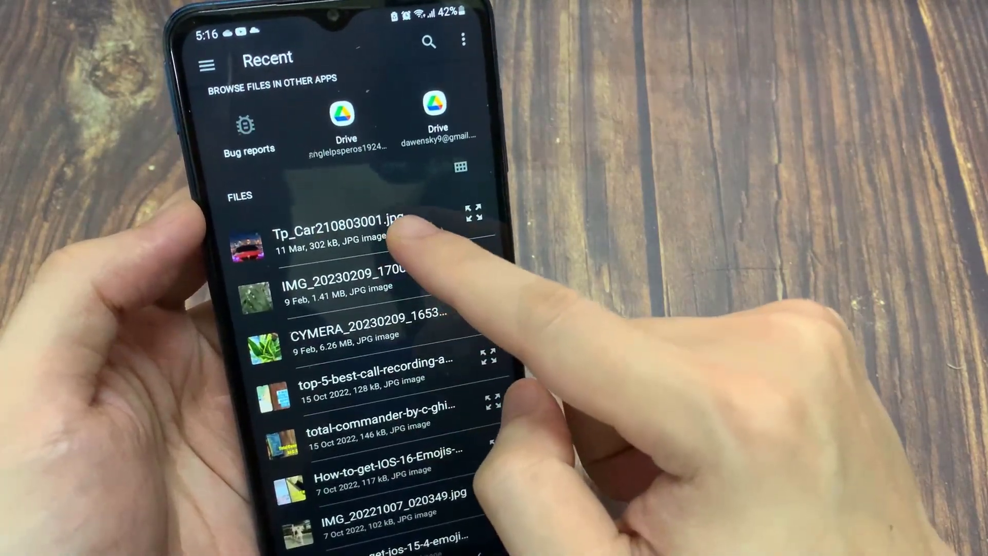
left_click(340, 239)
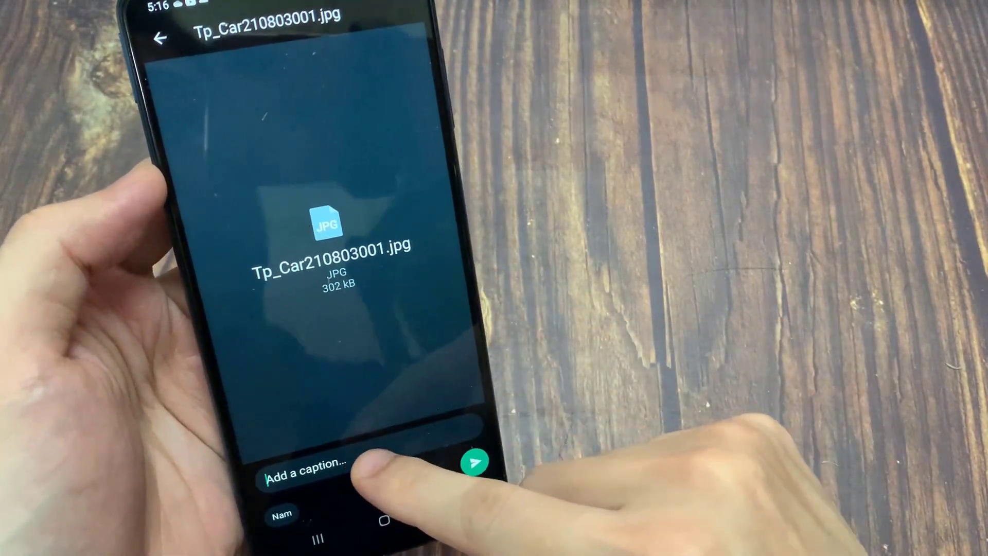
- Caption the car JPG 'Bmw' and send it
type("Bm")
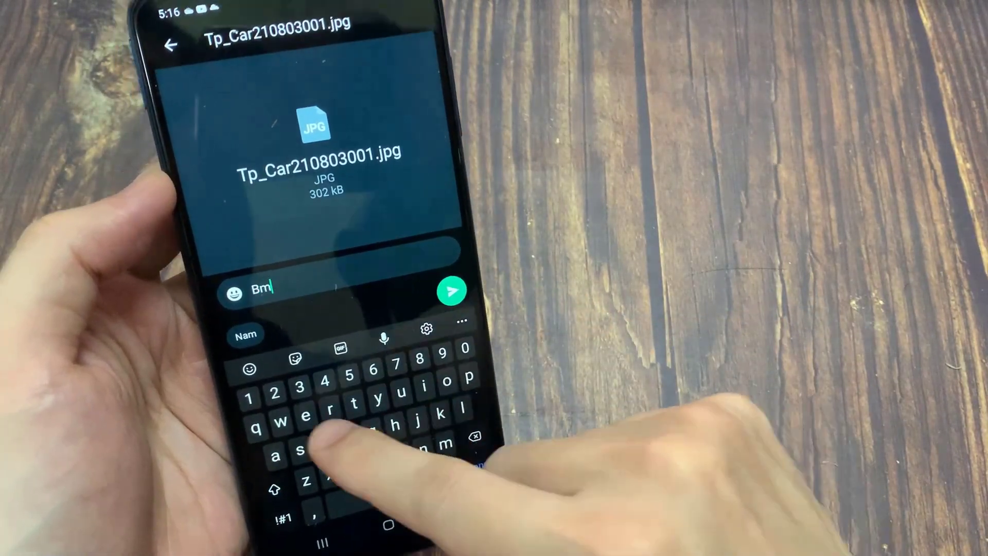
type("w")
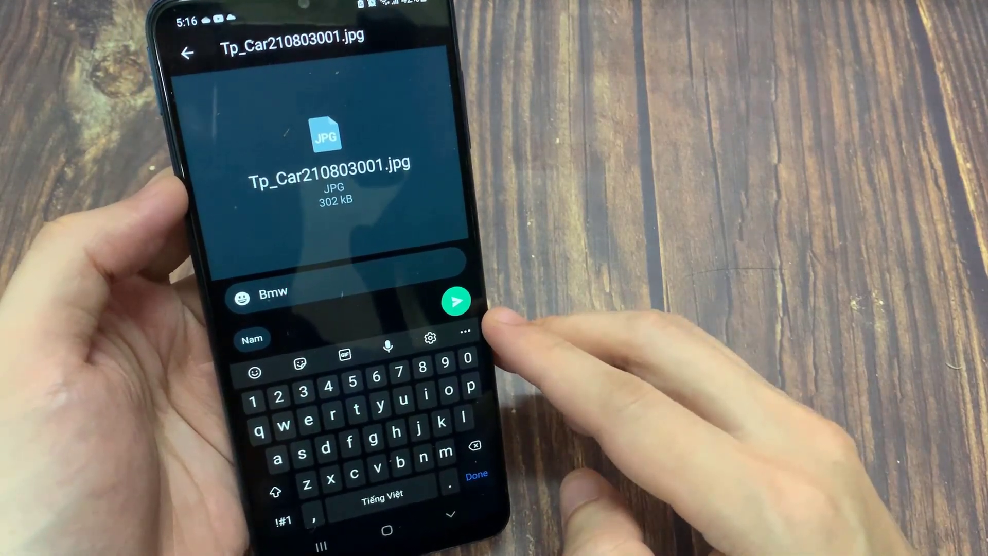
left_click(456, 301)
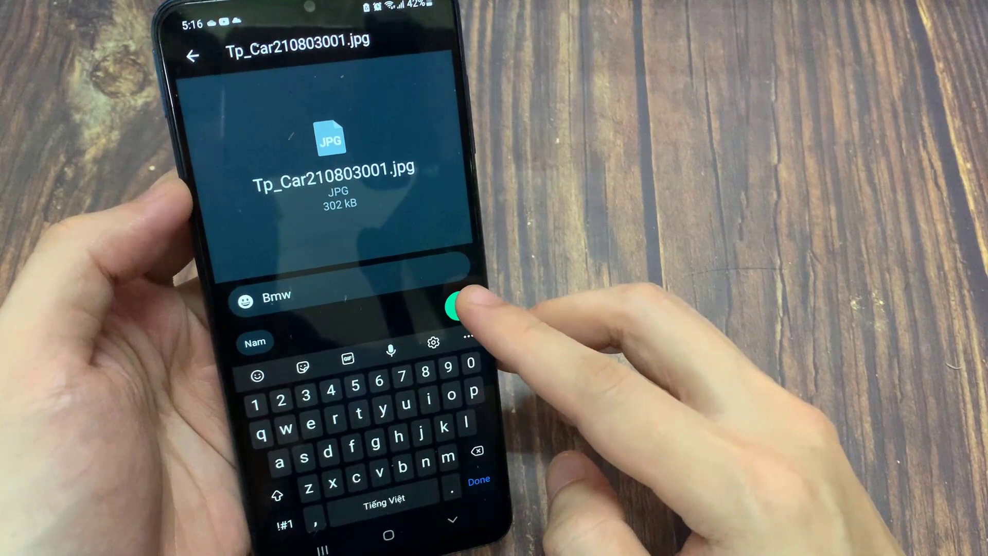
left_click(462, 307)
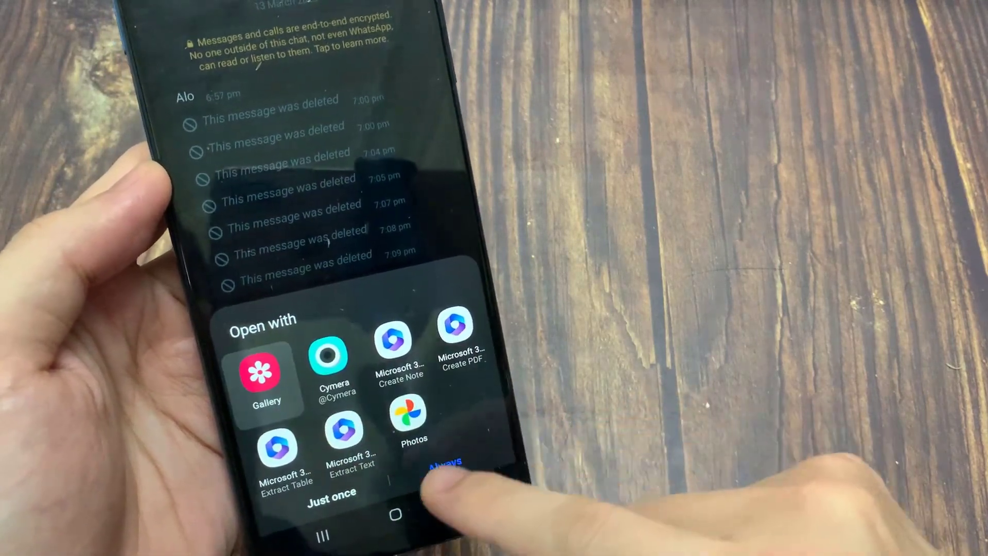
- Open the sent car JPG full-screen in Gallery
left_click(331, 492)
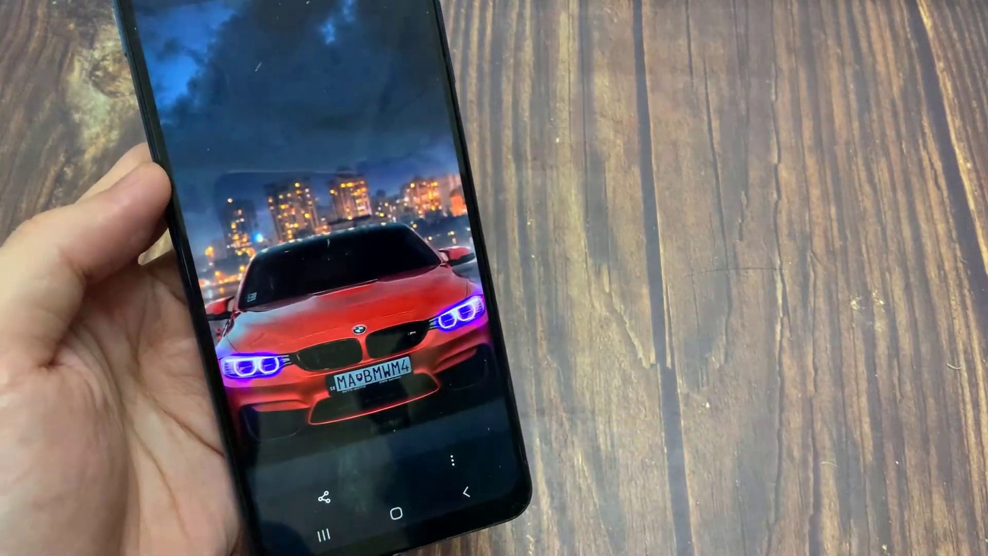